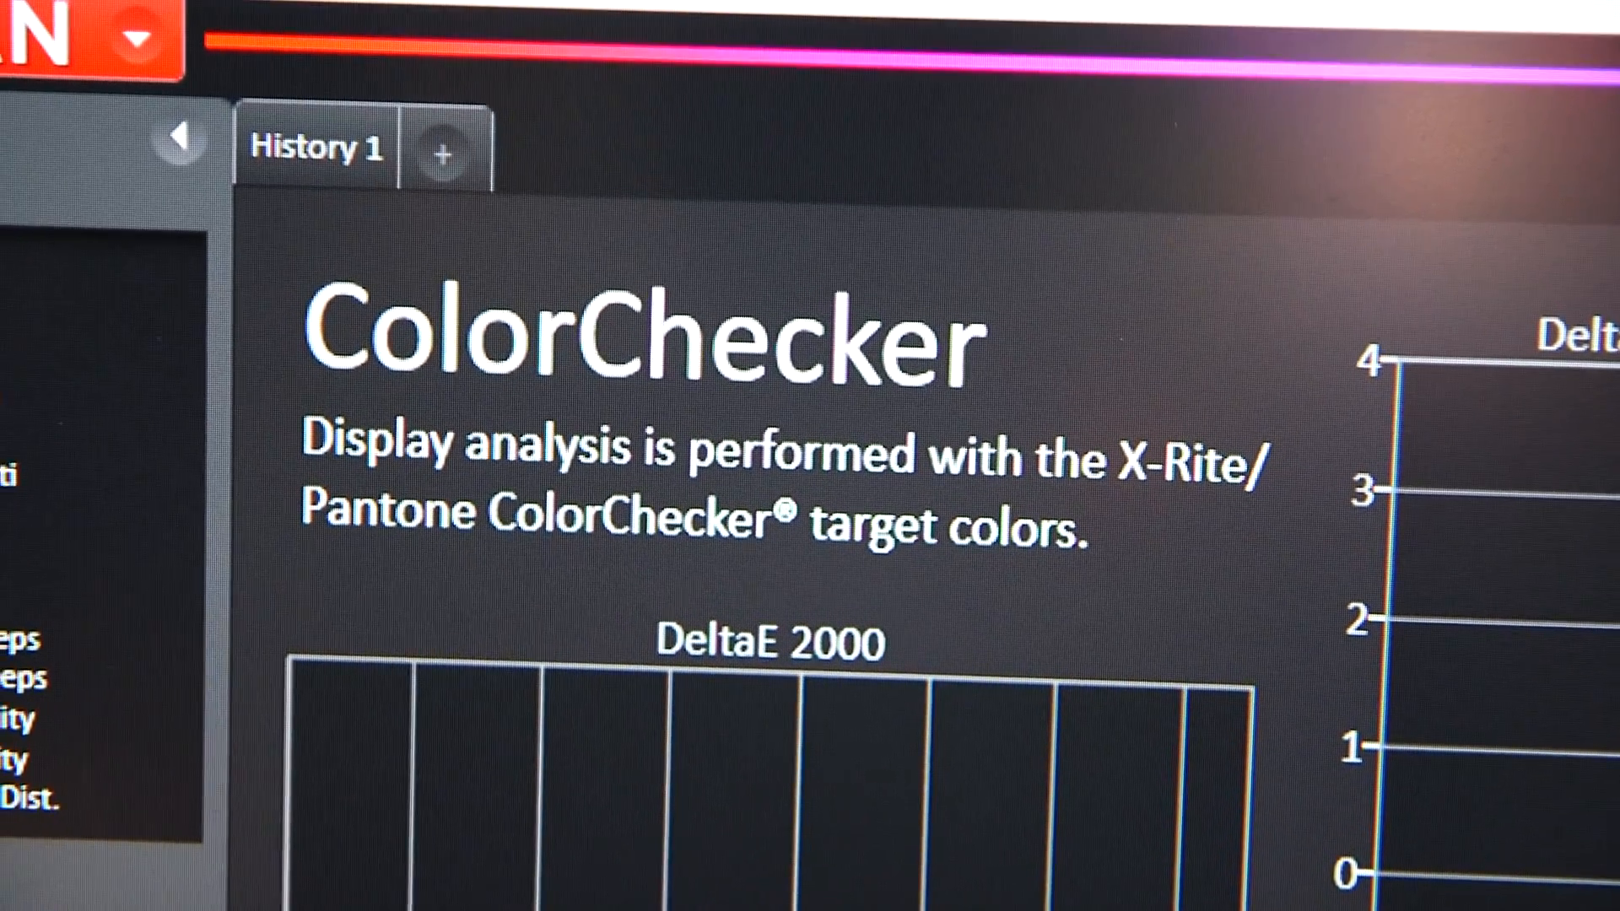
{"action": "scroll", "scroll_direction": "down", "scroll_amount": 3}
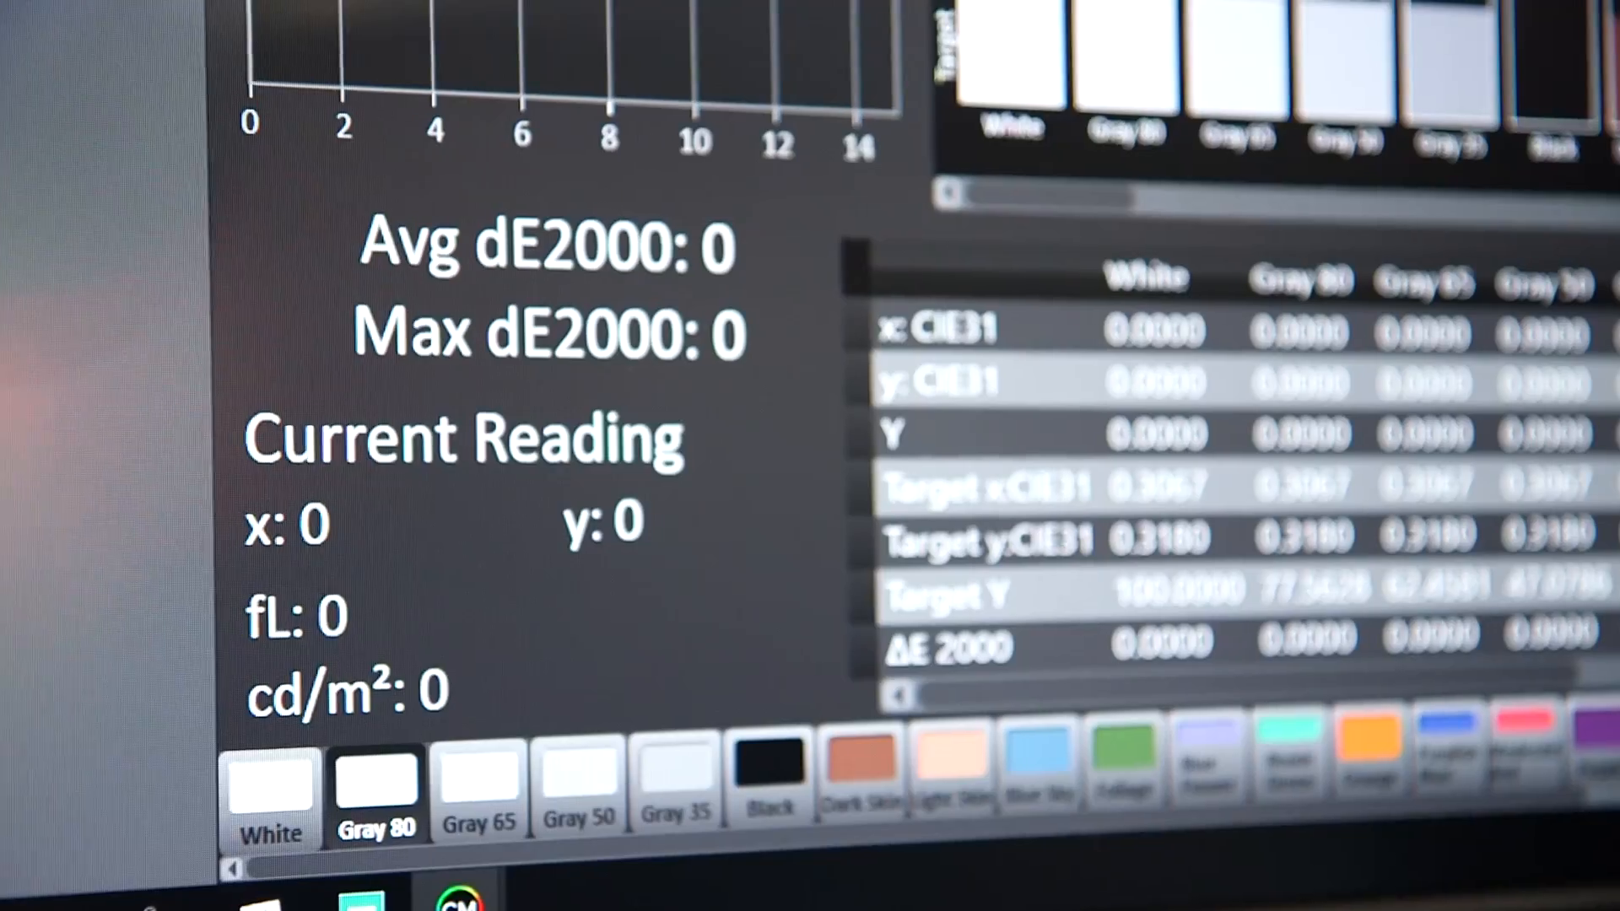